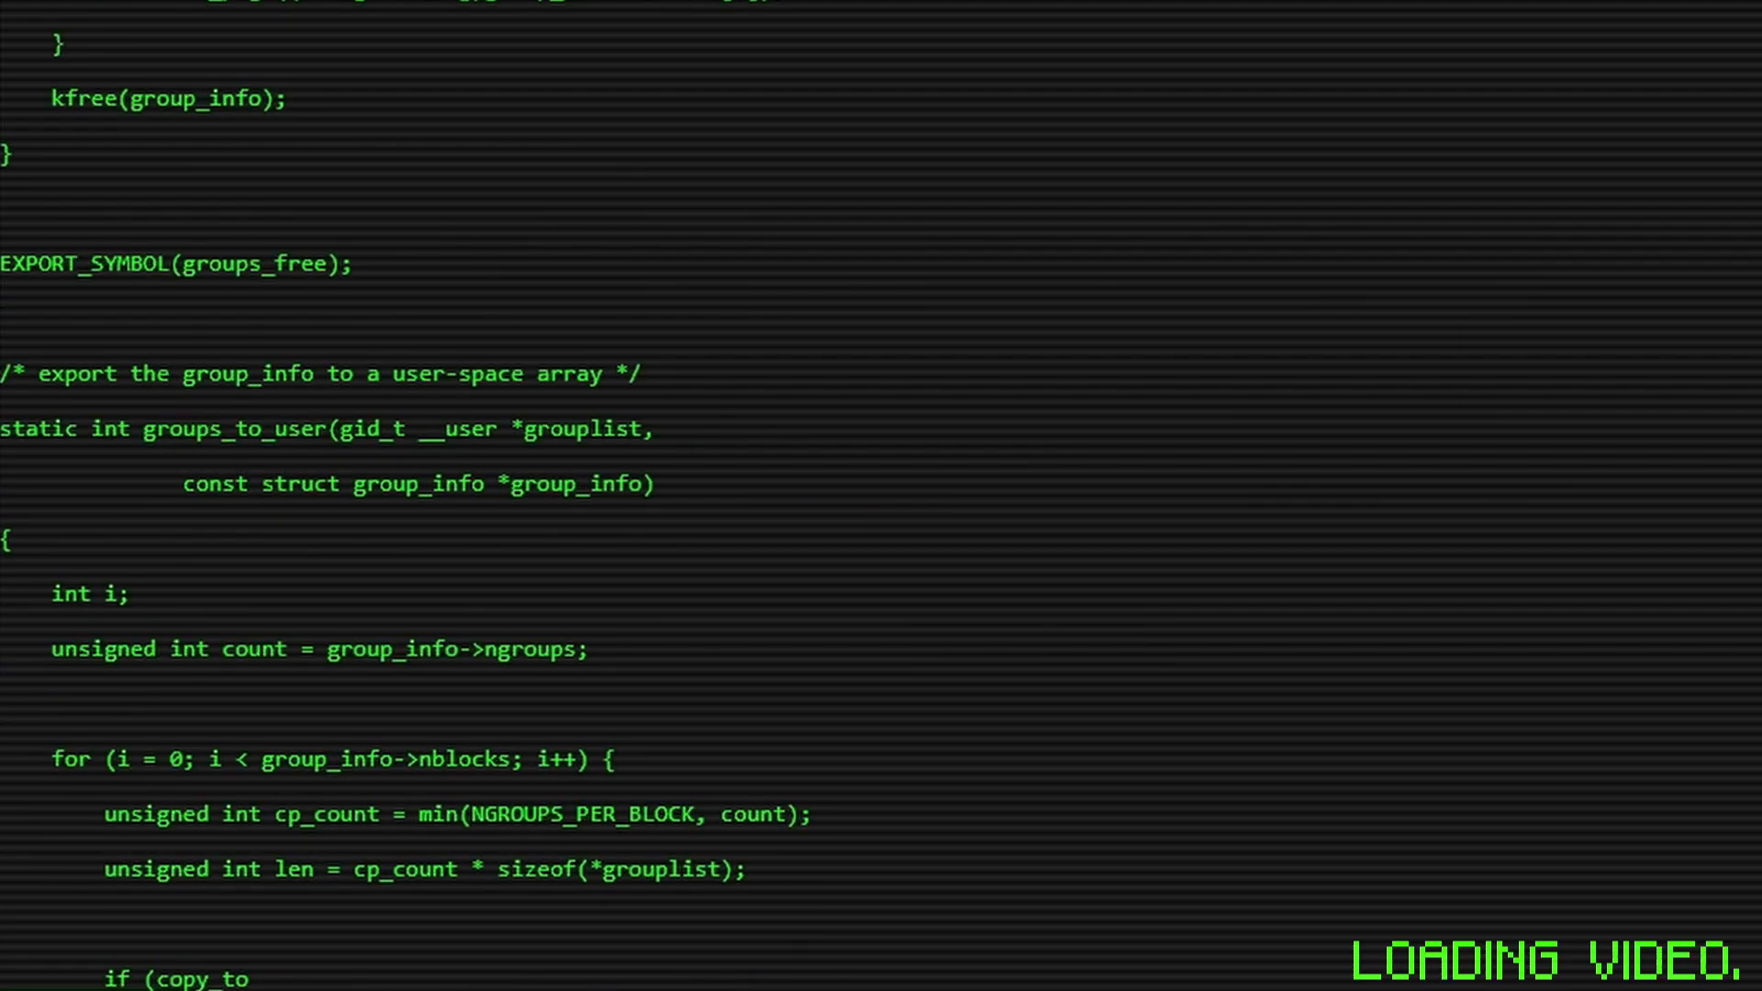
scroll(down, 3)
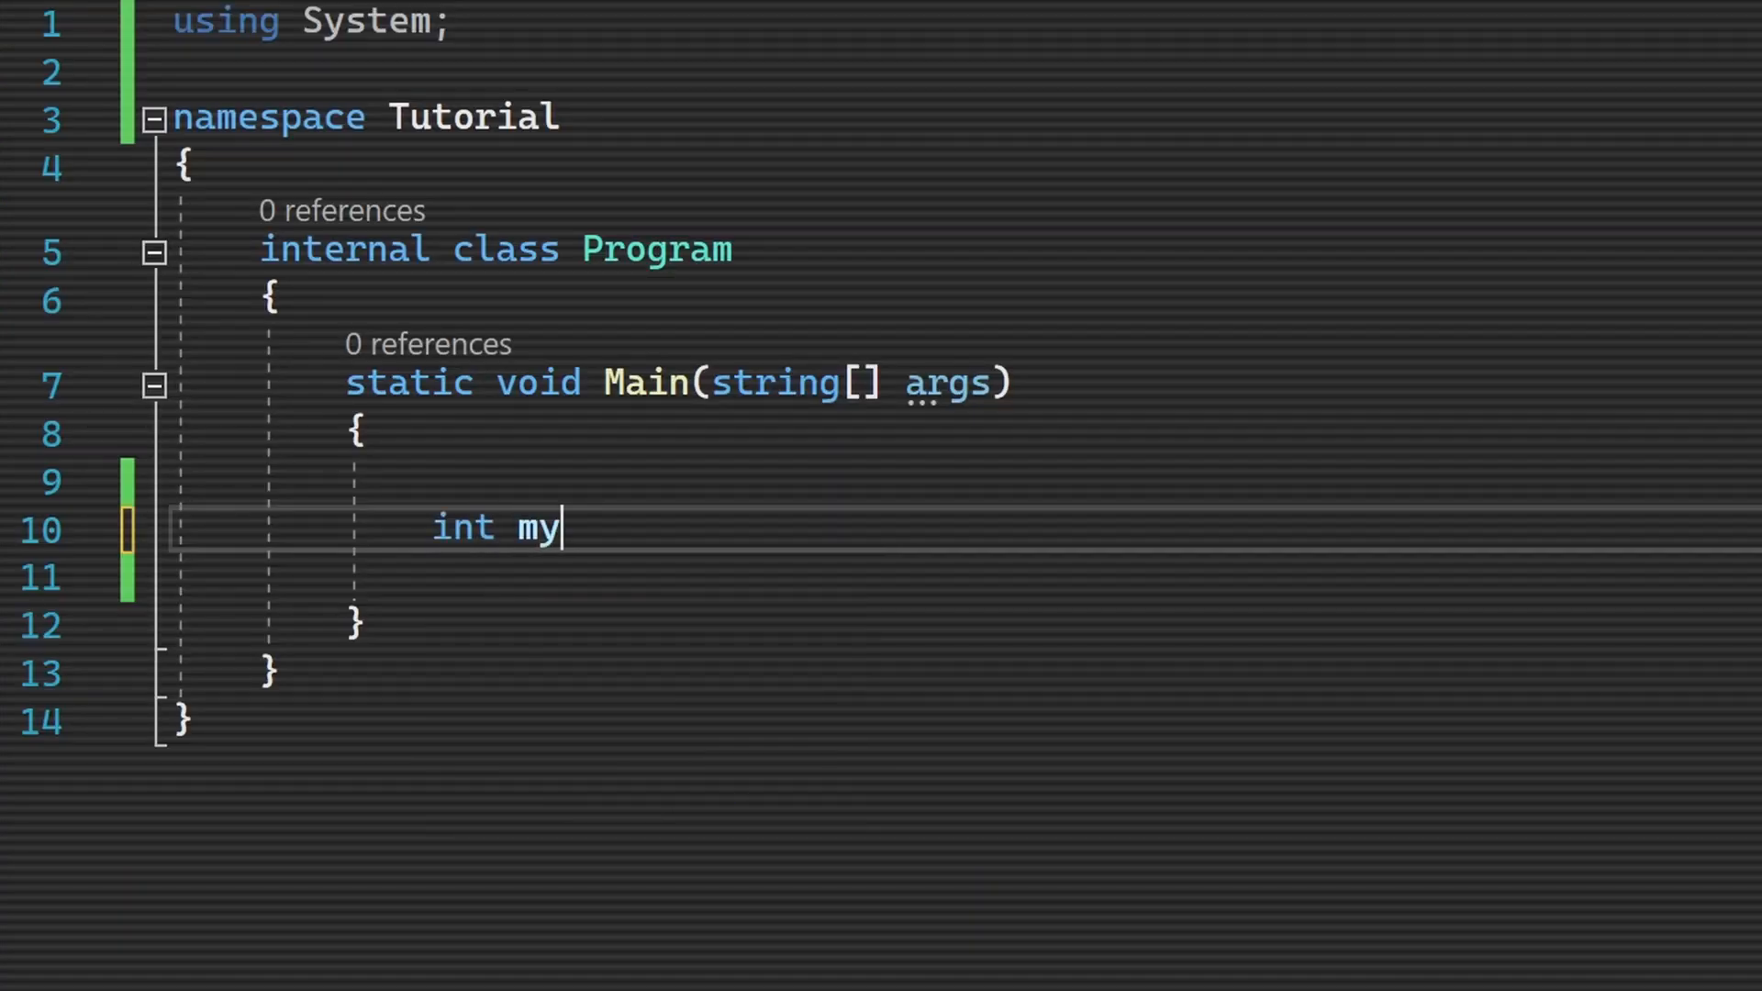
text(Num)
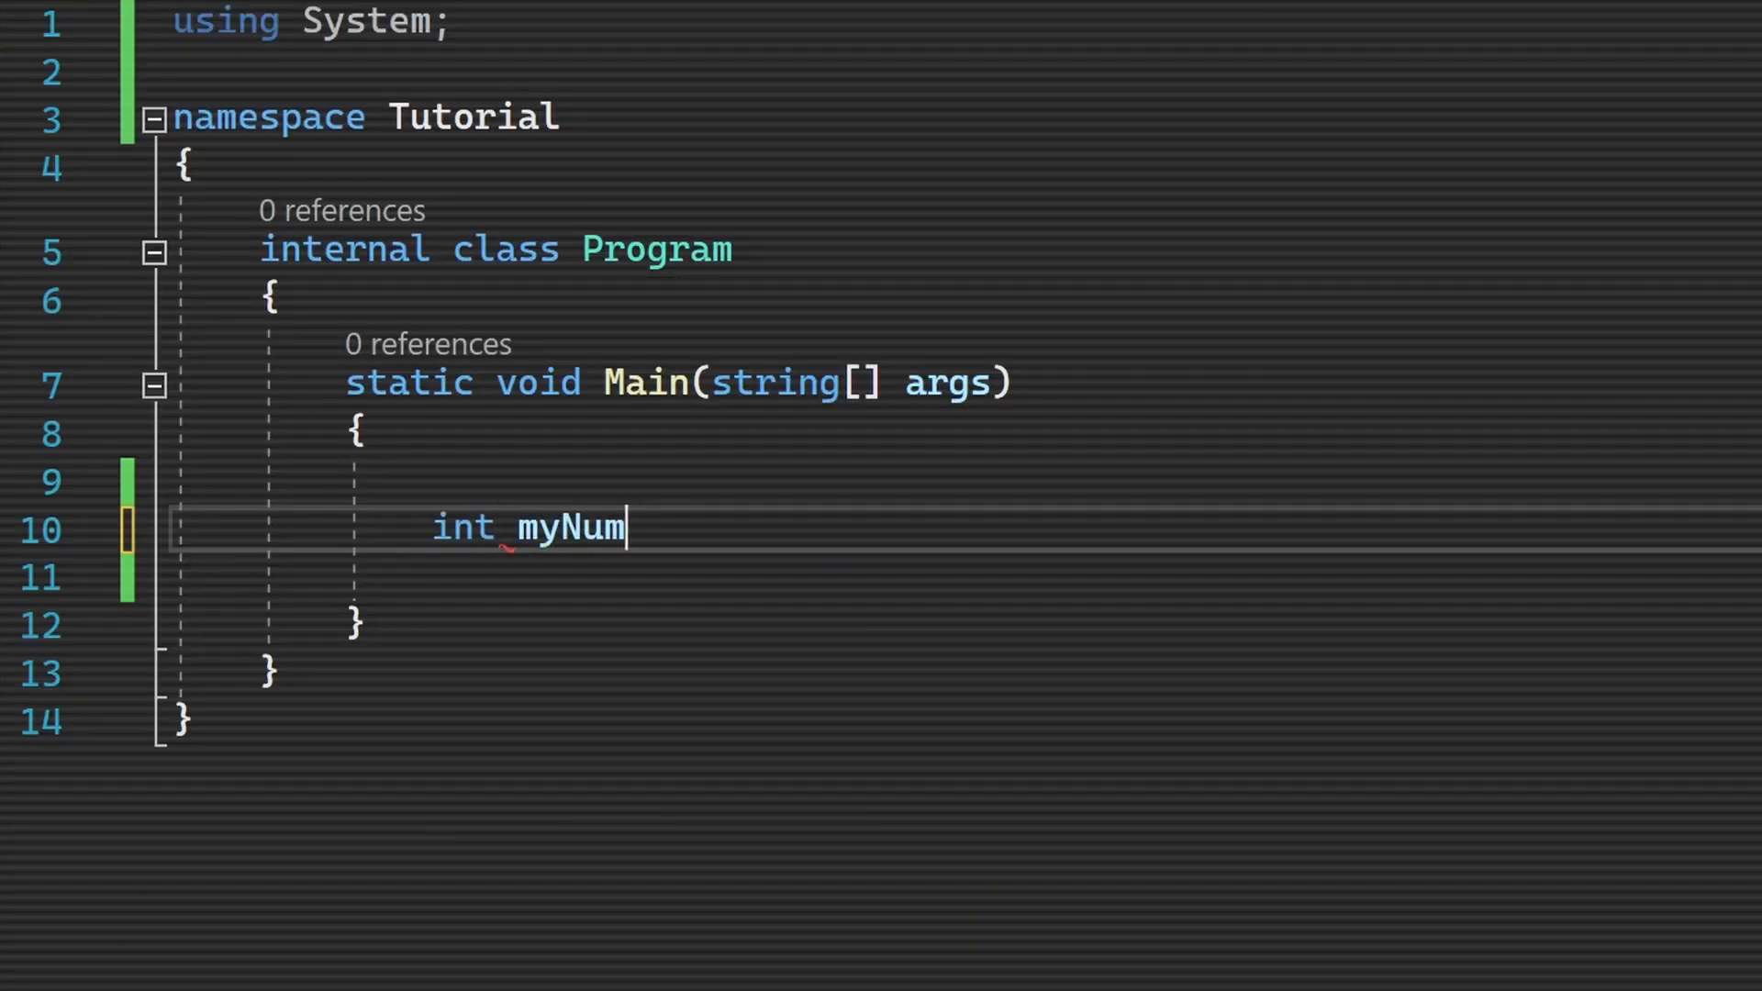
text(ber = 0;)
text(myNumber = )
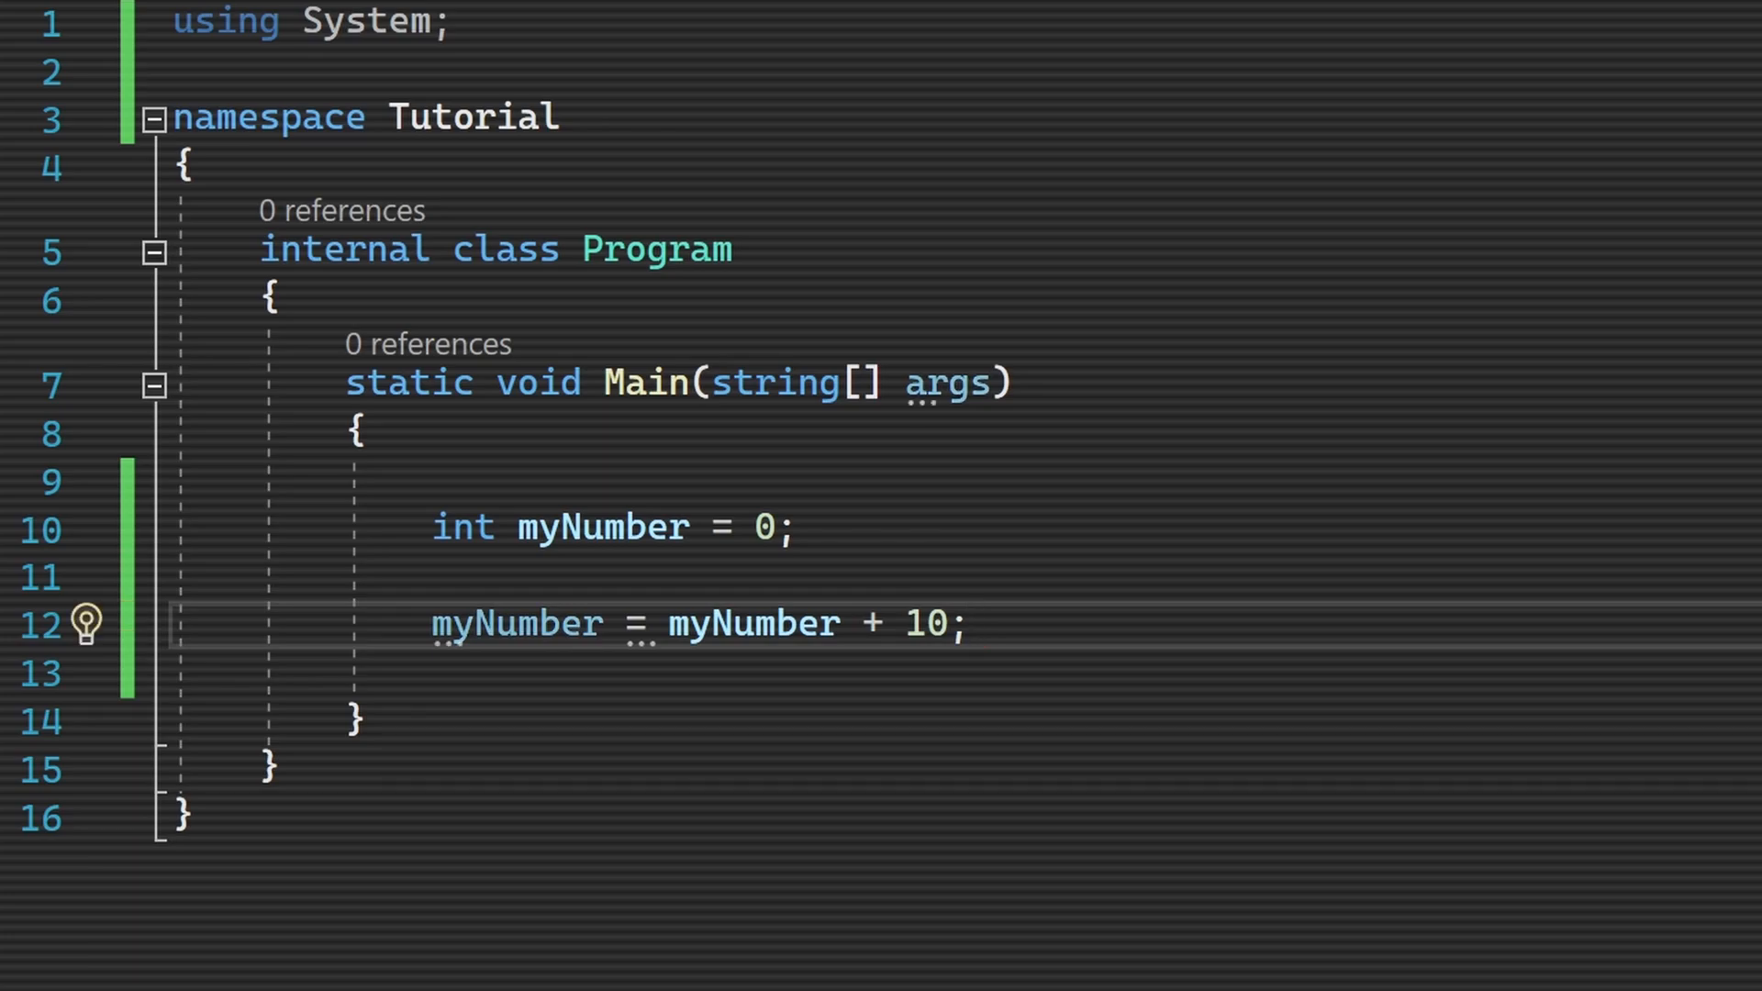
text(myNumber)
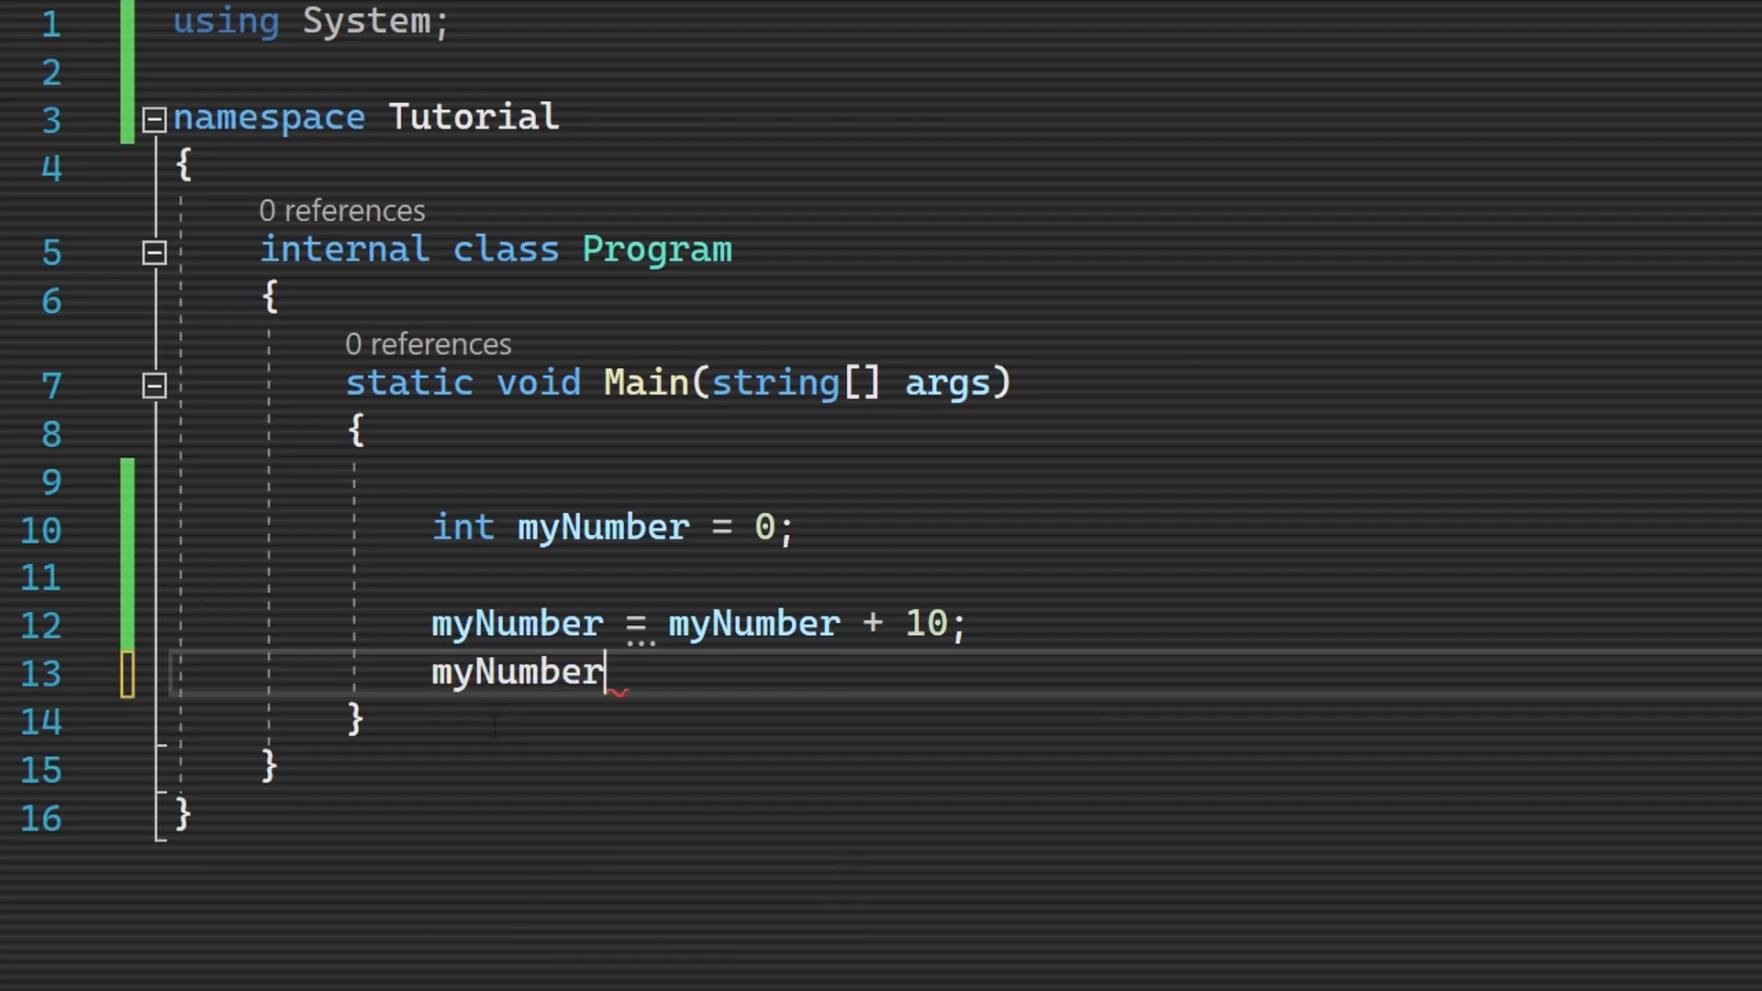
text(+= 10;)
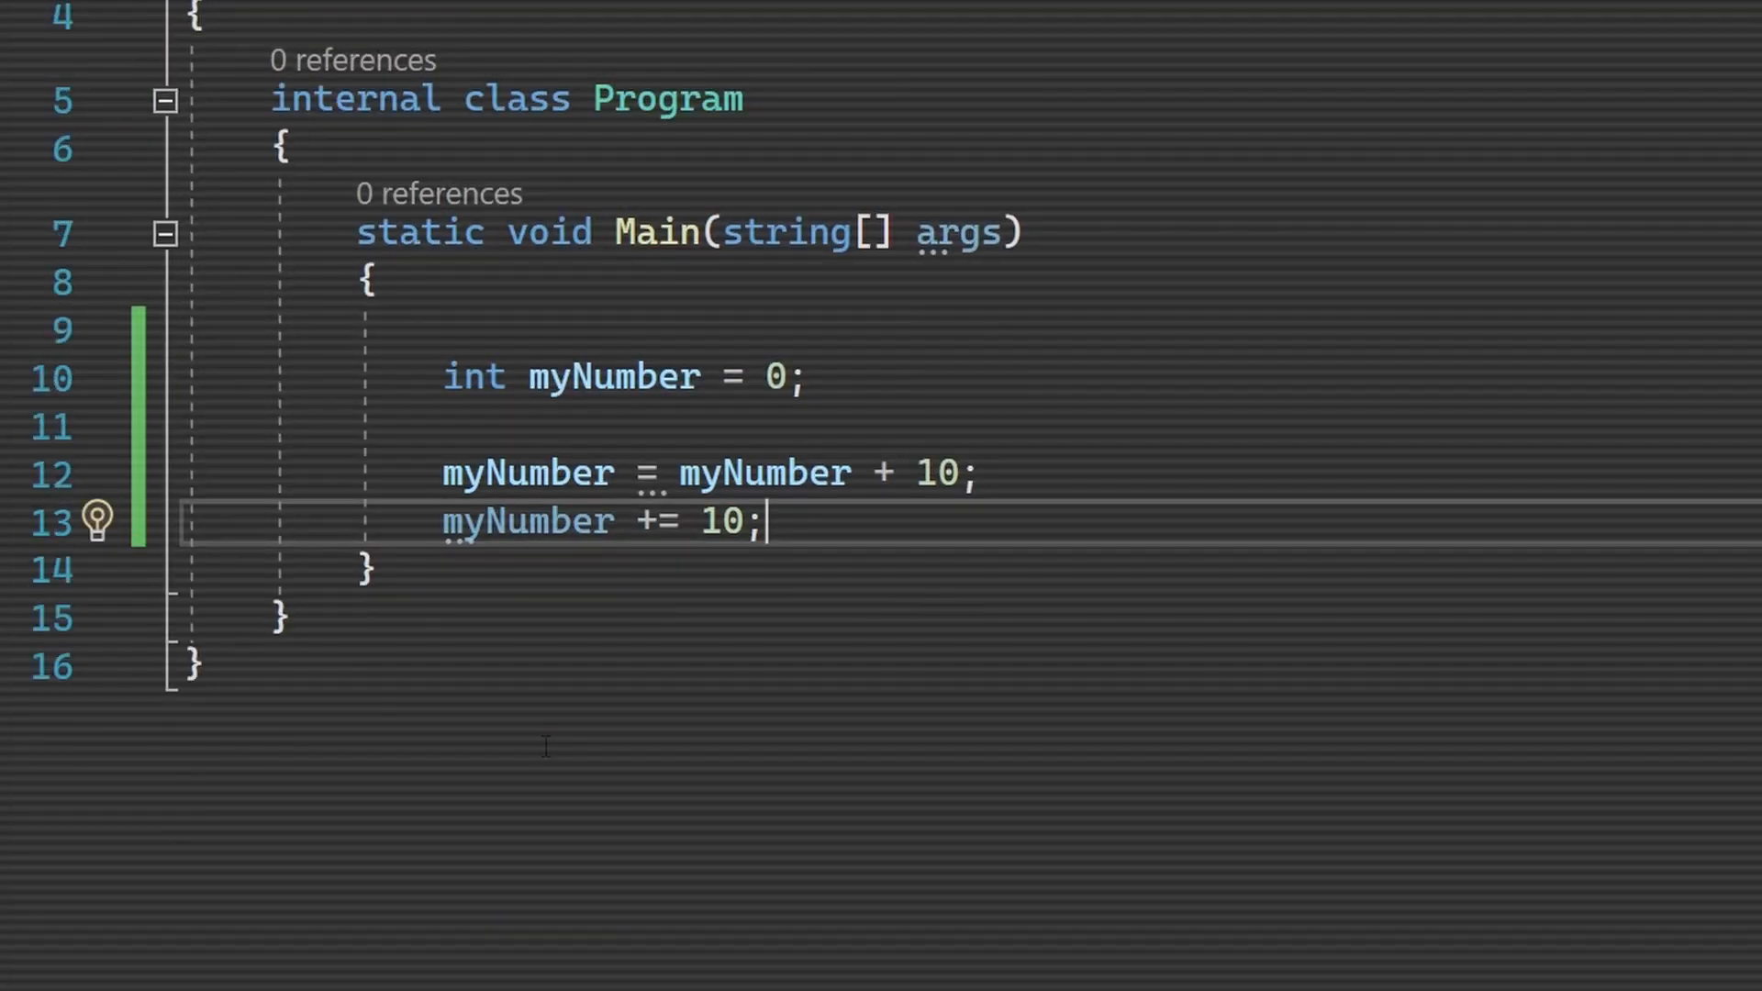
text(myNumber =)
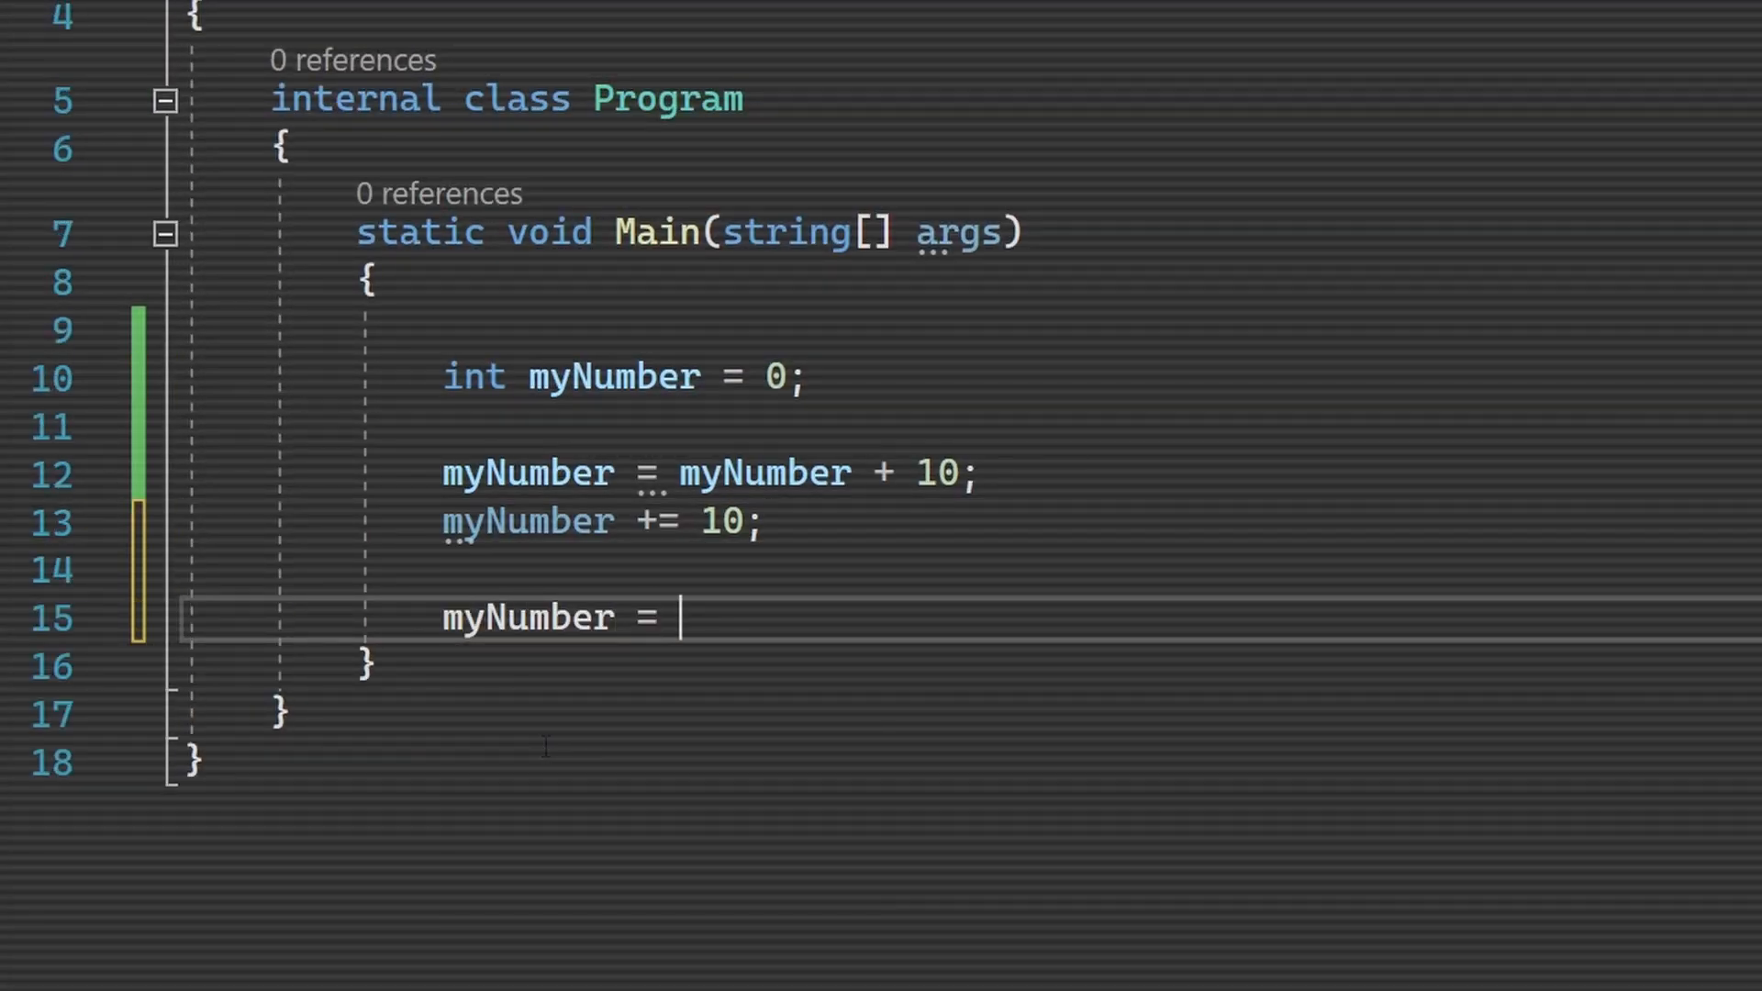
text(3 + 5 .)
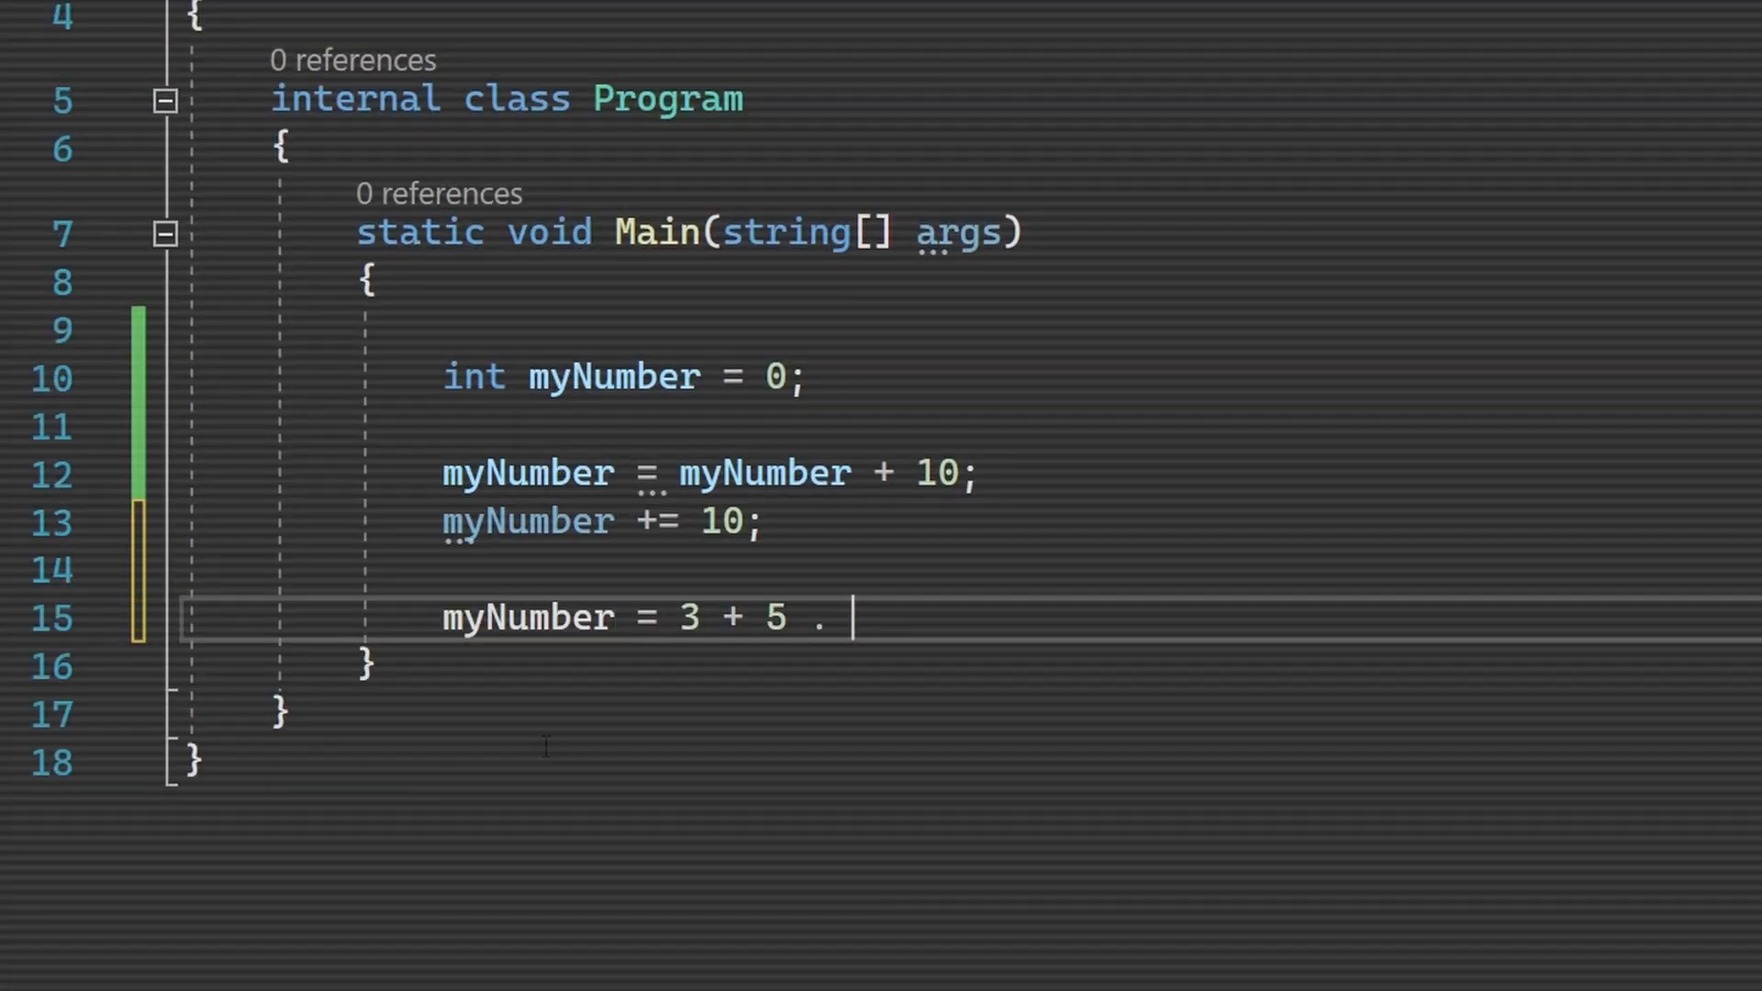
text(/ 8;)
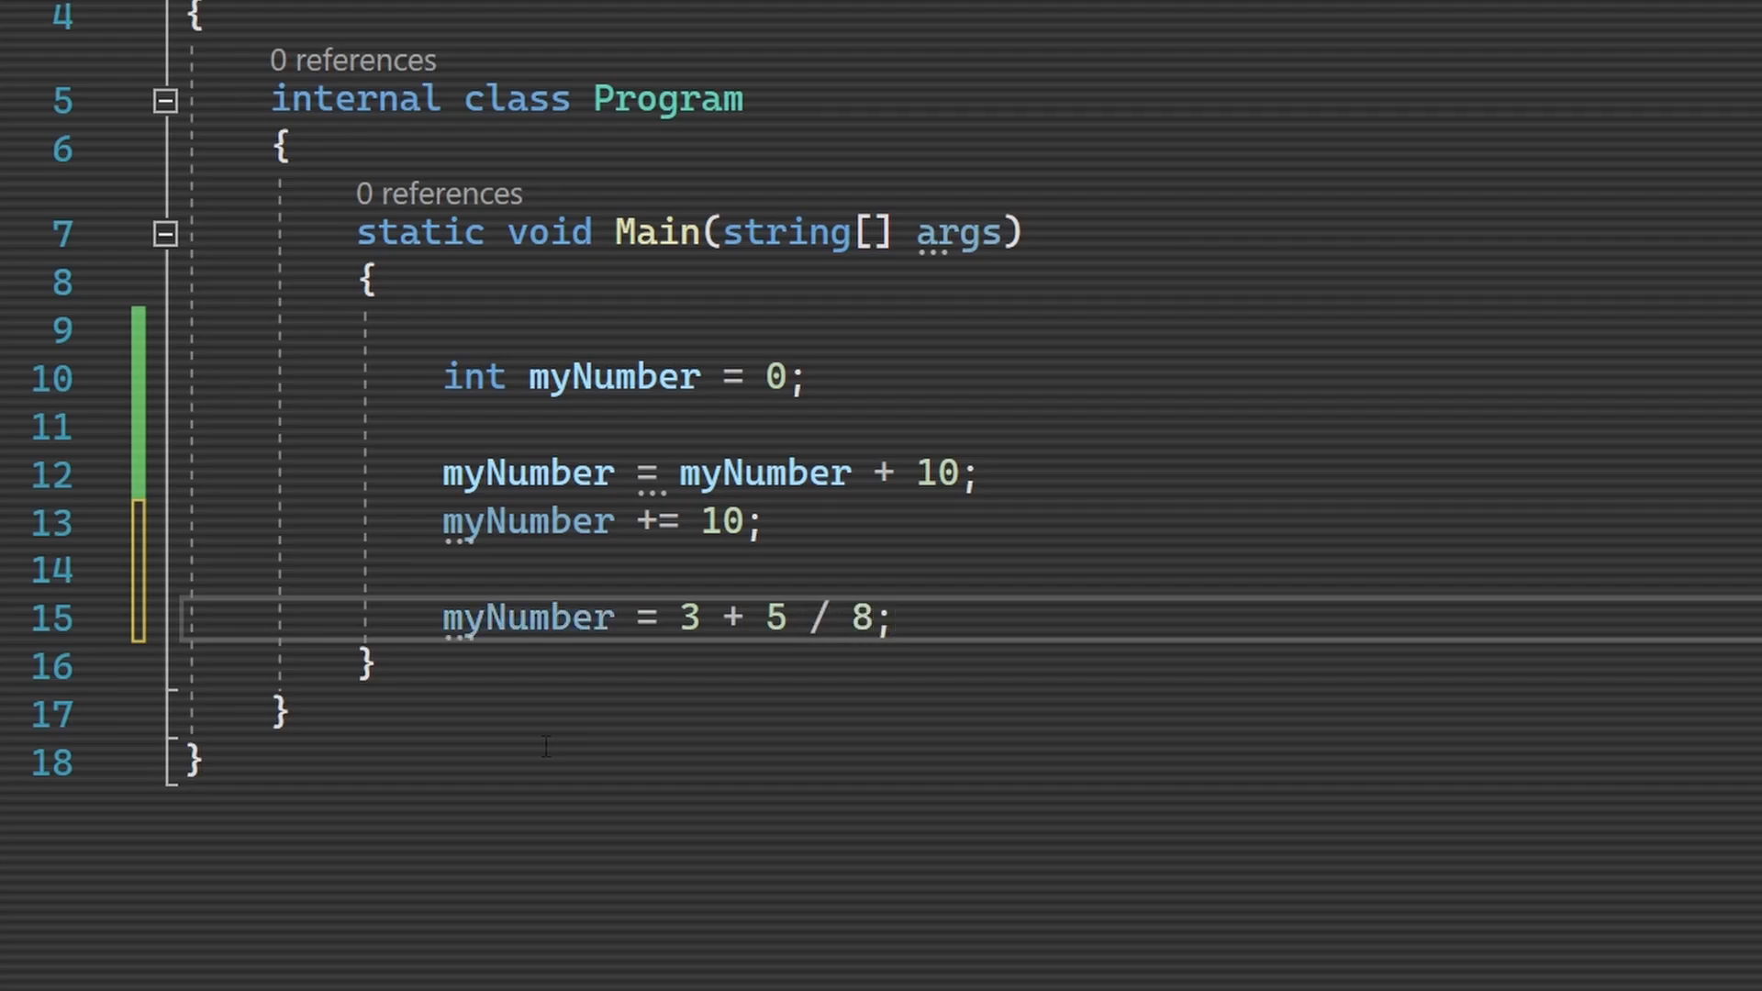